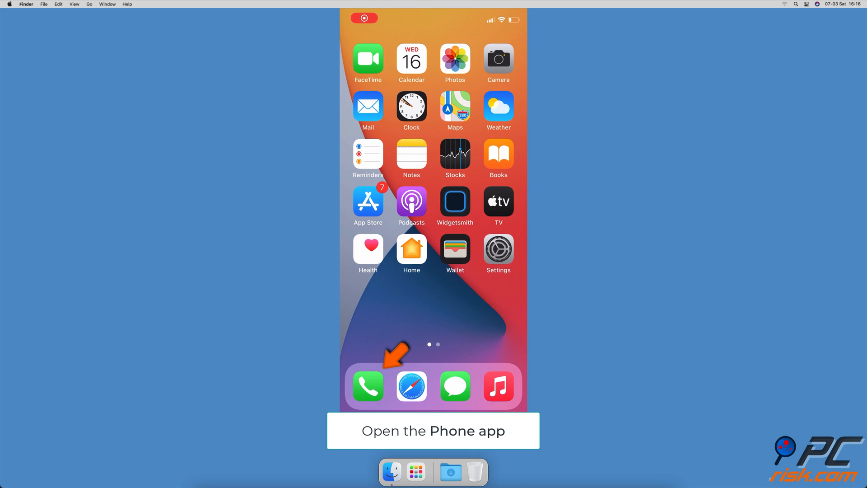
Open the Phone app briefly, then go to the Phone section of Settings.
click(368, 387)
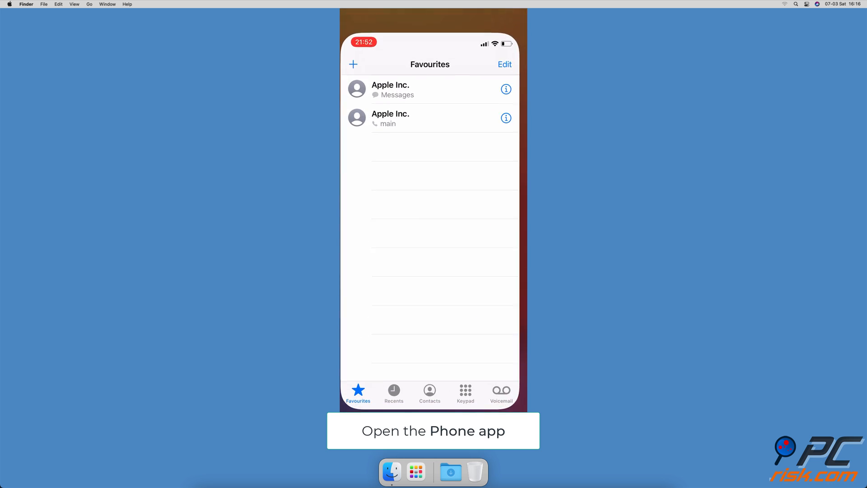
click(500, 390)
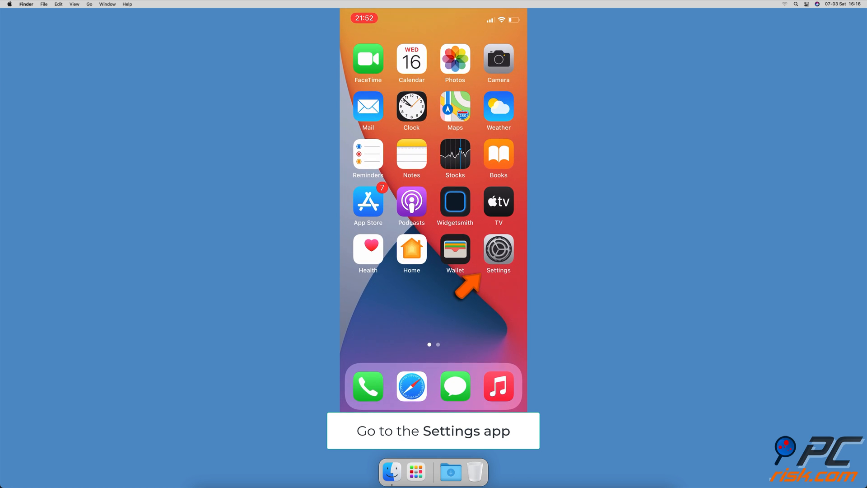
click(497, 249)
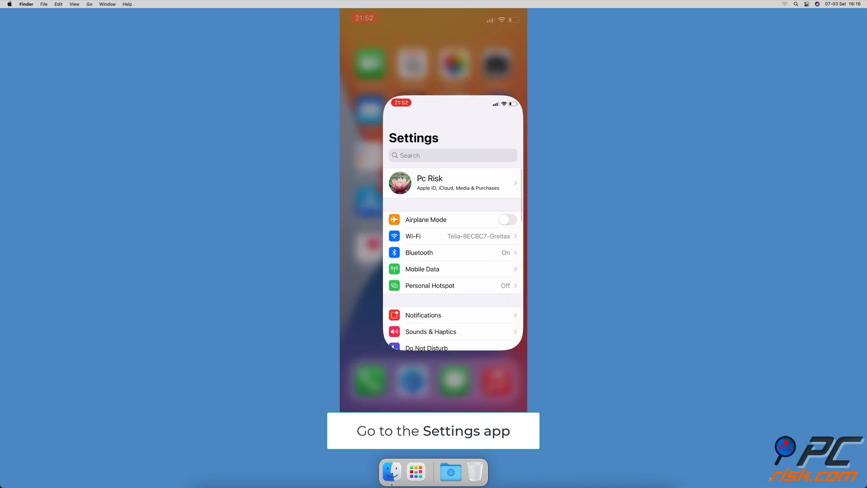
scroll(down, 3)
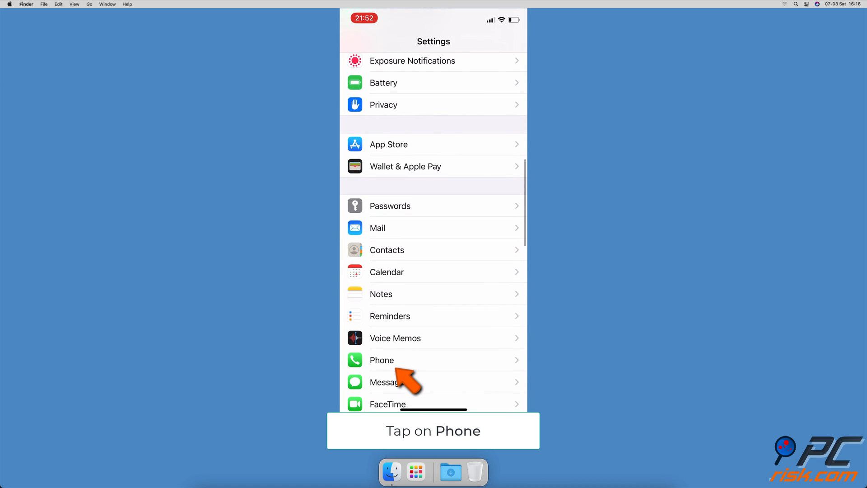
click(382, 359)
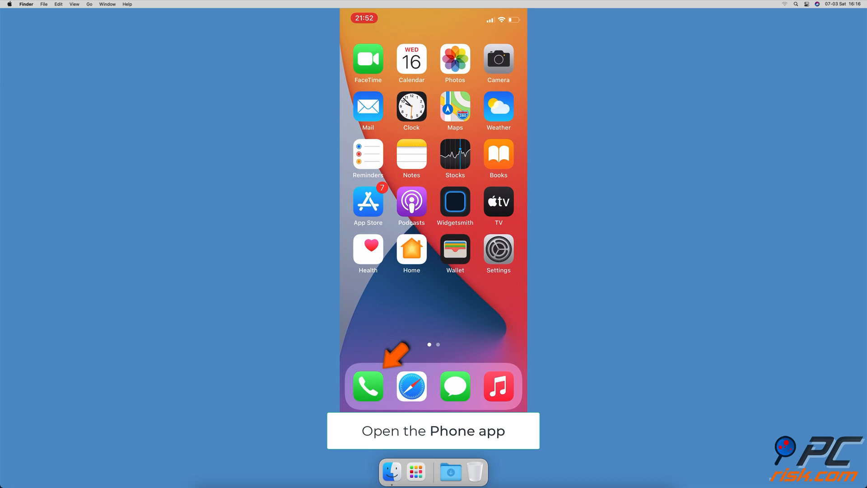
Call voicemail from the Phone app, then hang up.
click(368, 386)
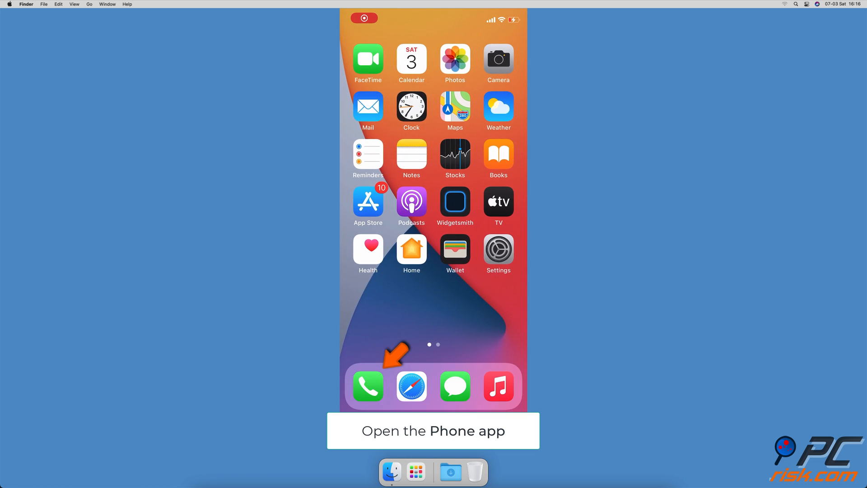
click(367, 386)
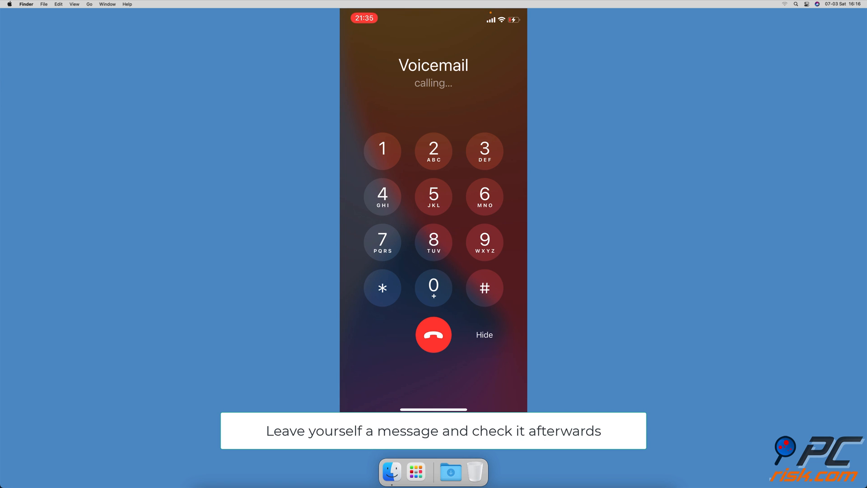
click(433, 335)
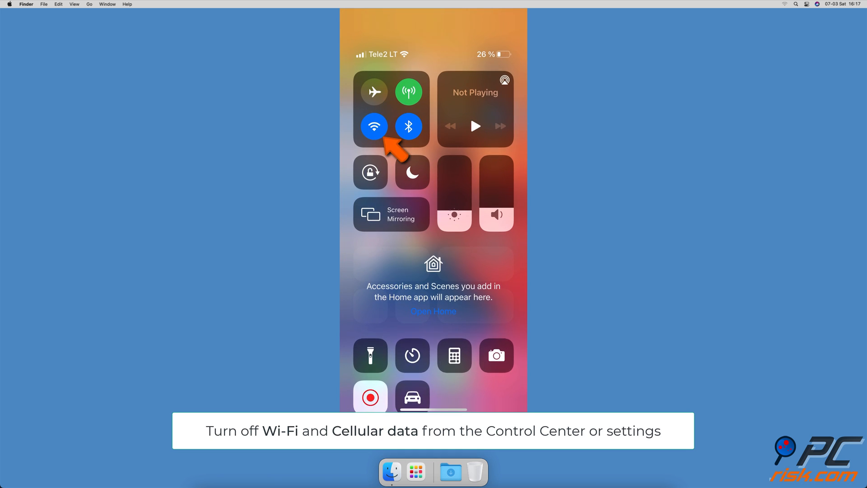
Turn off Wi-Fi in Control Center.
click(374, 126)
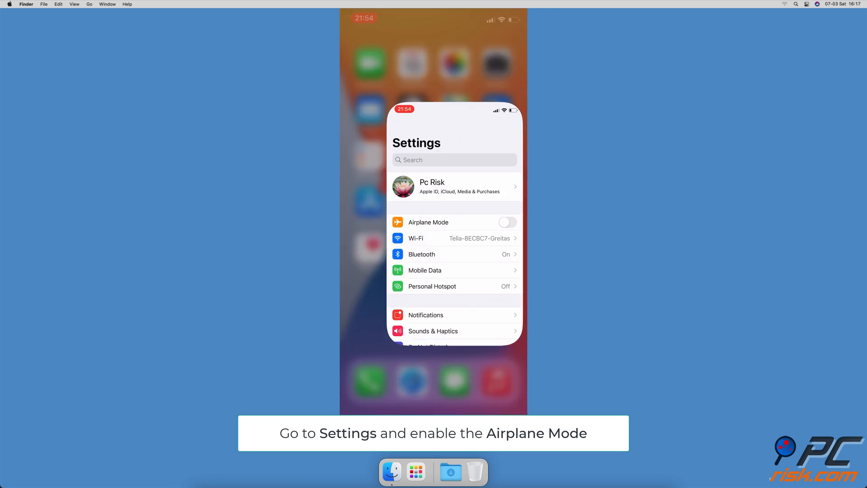
Toggle Airplane Mode on and off, then accept the carrier update in General > About.
click(506, 222)
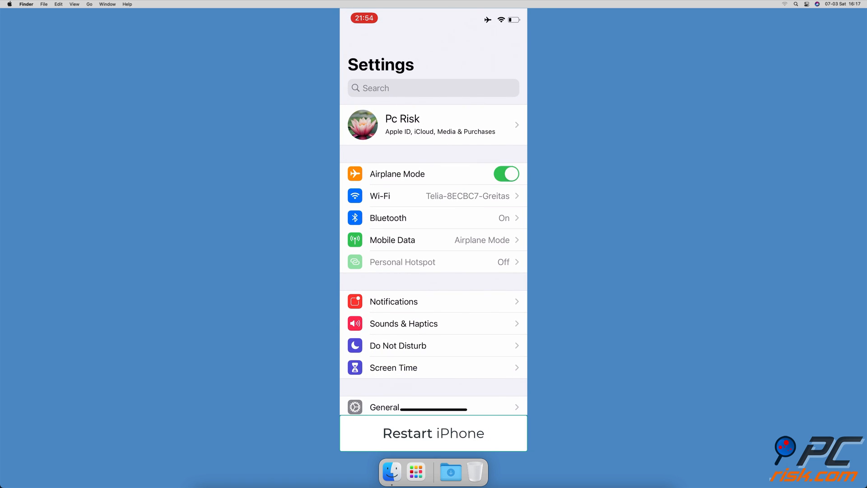
click(433, 433)
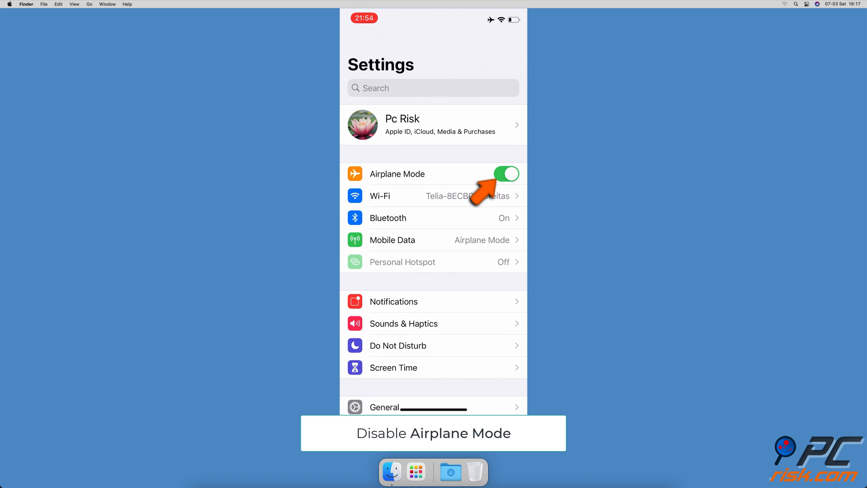
click(505, 173)
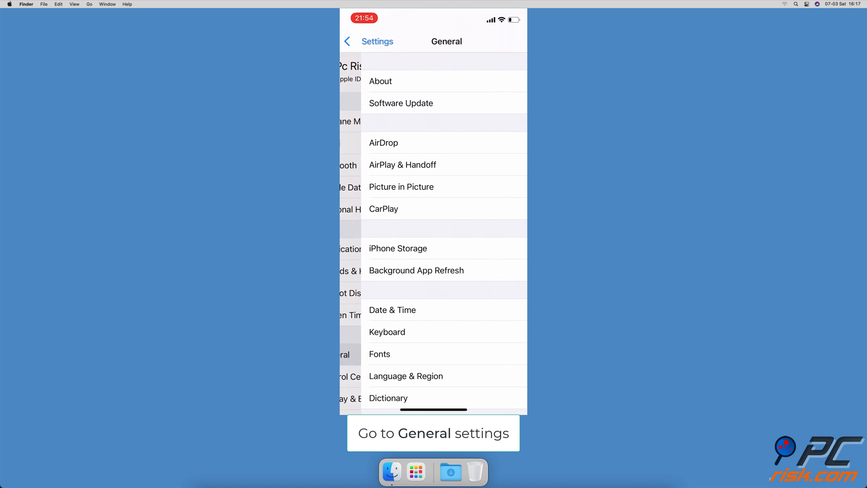
click(379, 81)
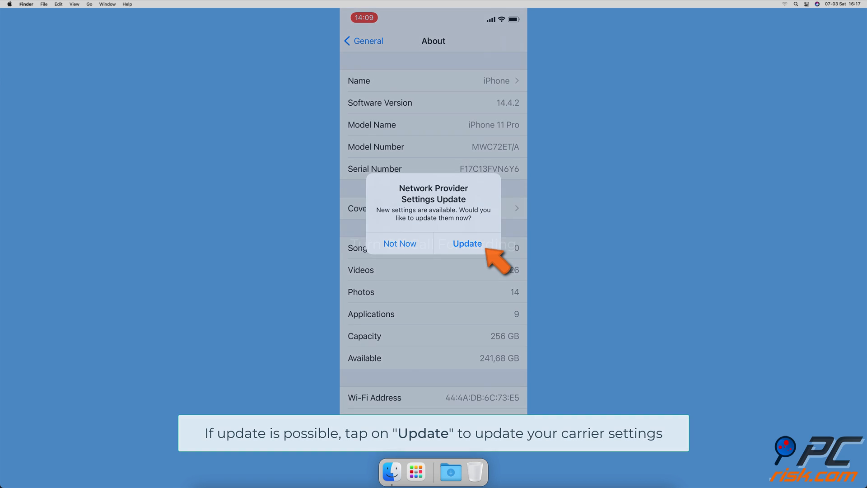
click(466, 243)
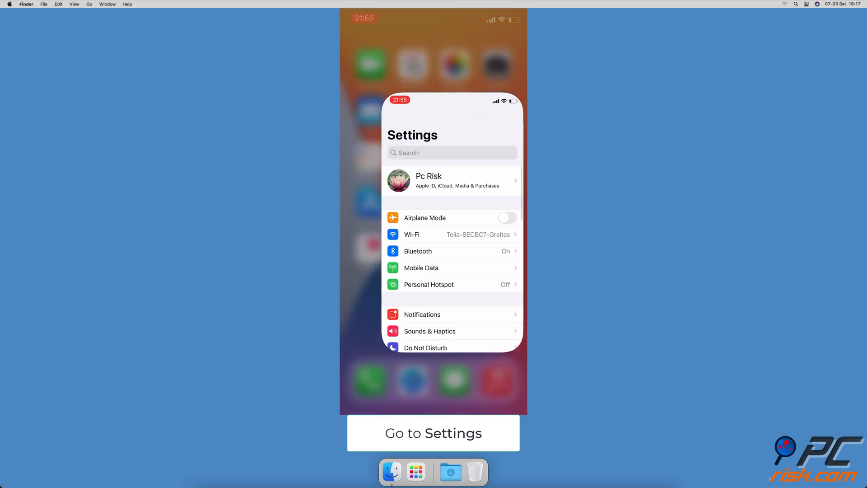
Switch off Call Forwarding under Settings > Phone.
scroll(down, 3)
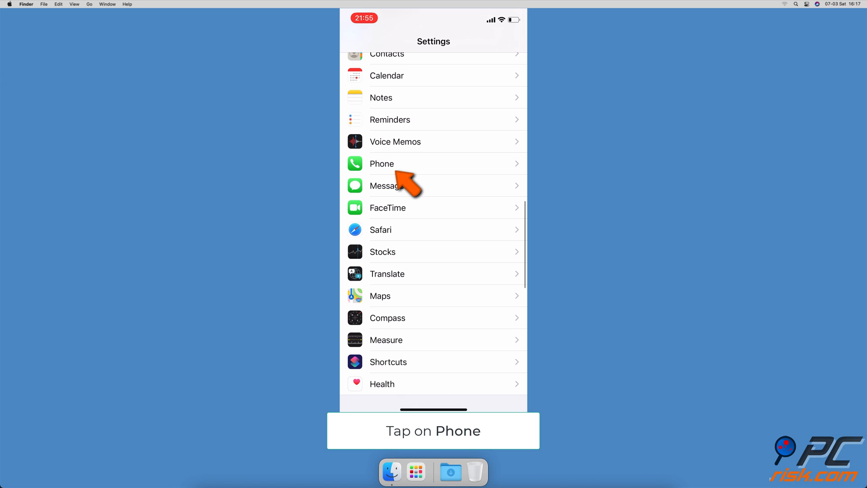
click(382, 163)
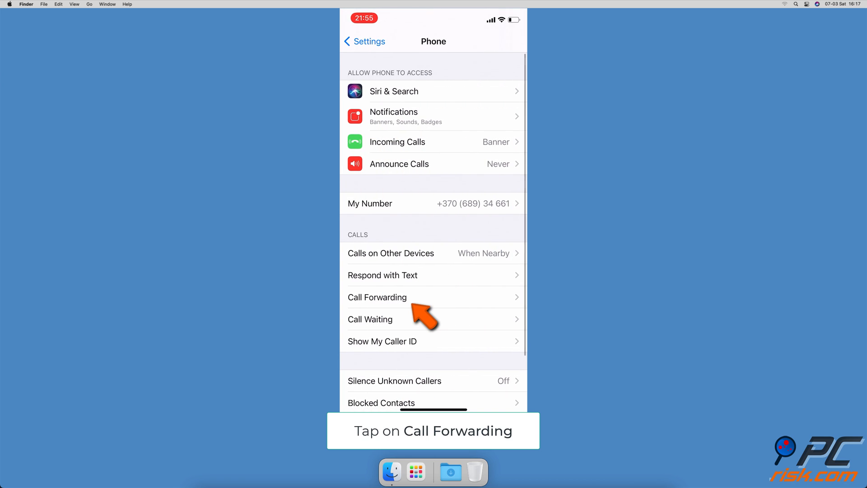
click(377, 297)
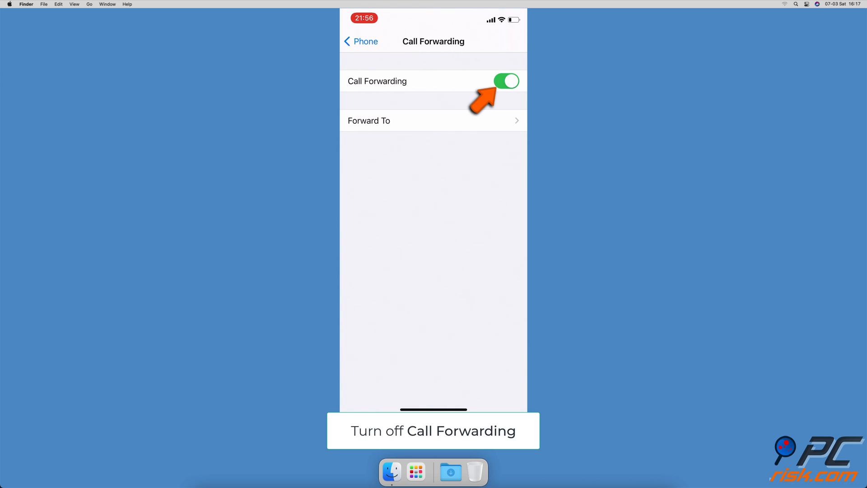
click(506, 80)
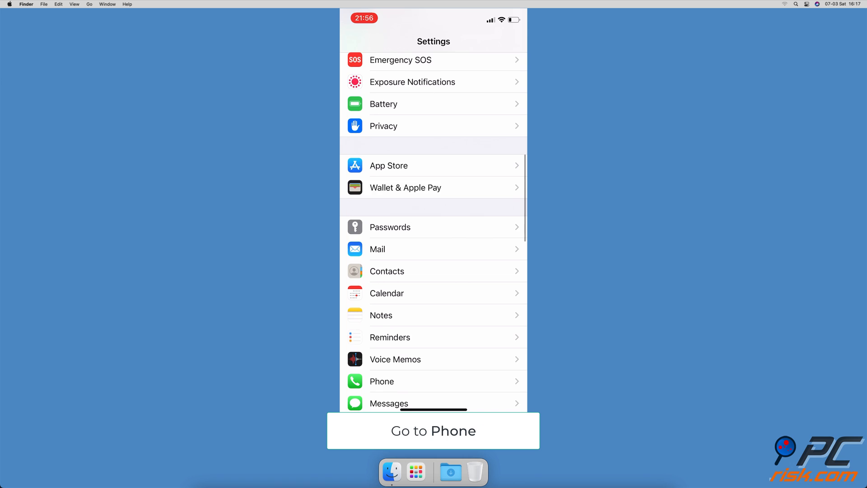
click(381, 381)
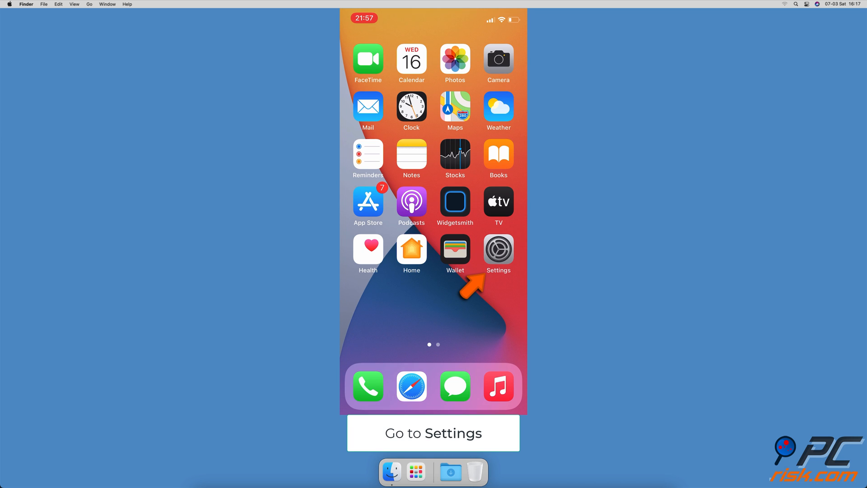
In Siri & Search, turn off Listen for “Hey Siri”, confirm, then toggle it again.
click(498, 249)
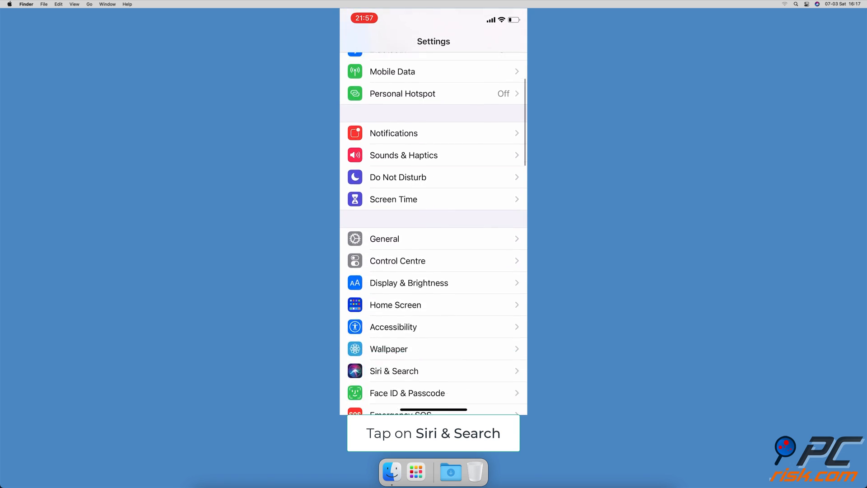
click(393, 371)
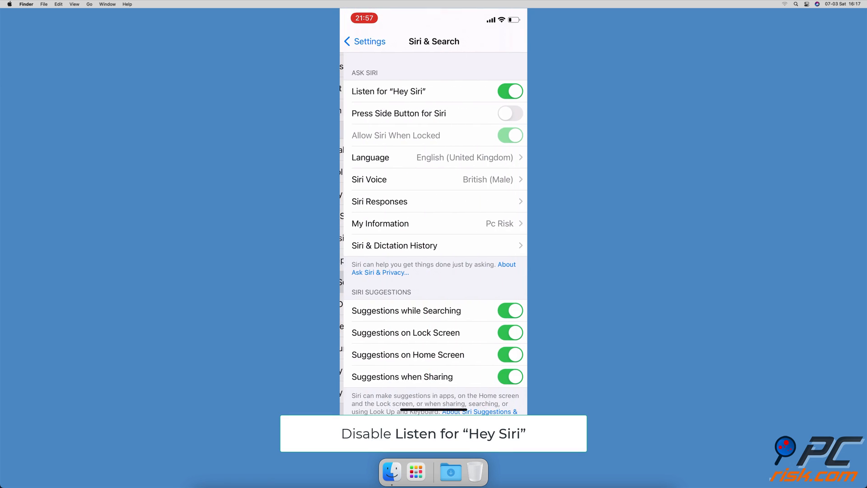
click(509, 91)
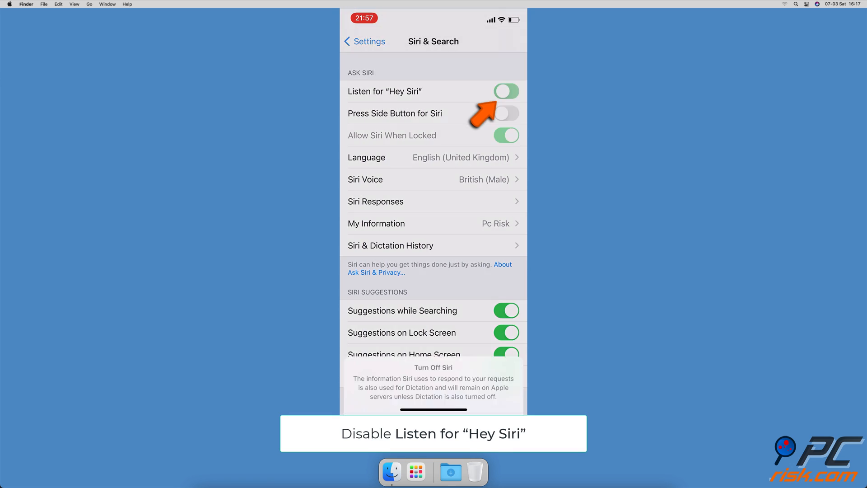
click(505, 91)
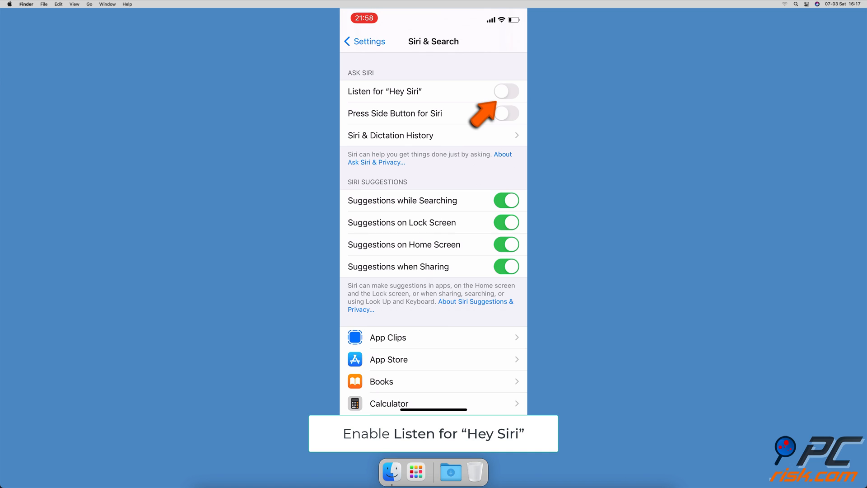
click(505, 91)
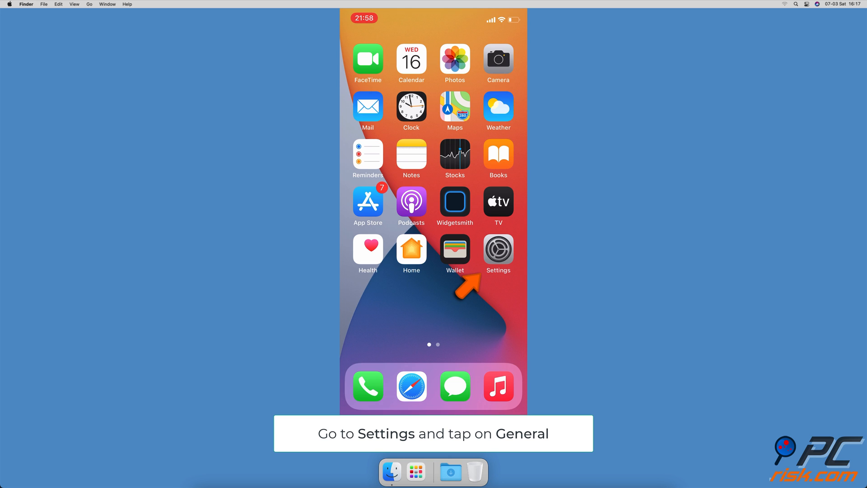
Visit the Date & Time page under Settings > General.
click(497, 251)
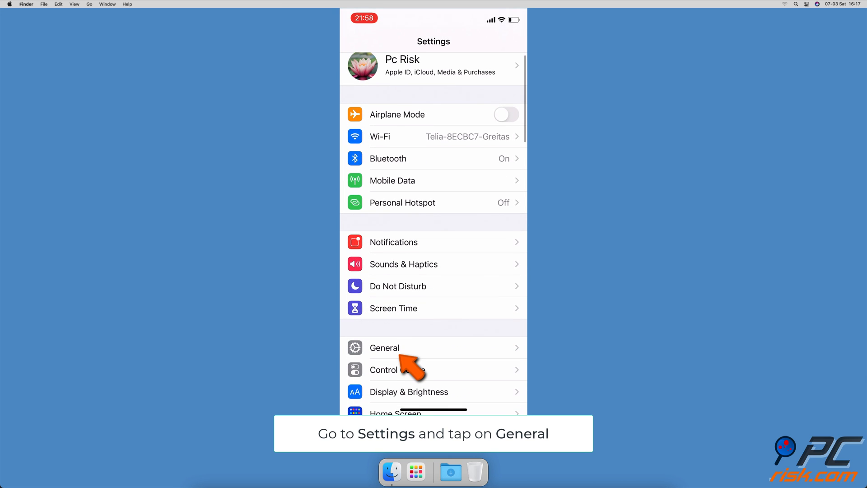
click(384, 347)
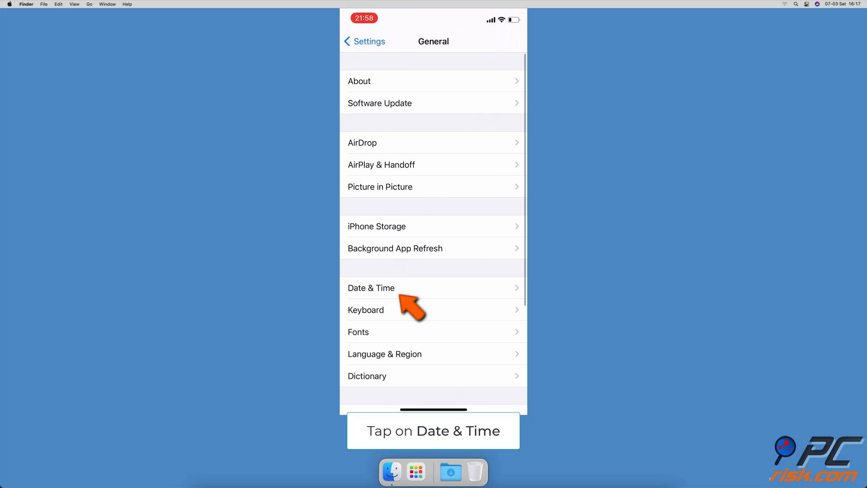
click(370, 288)
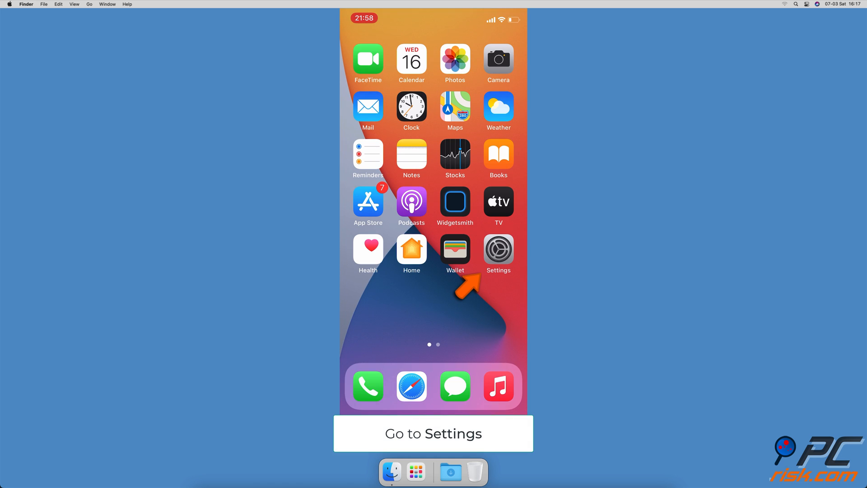
Reopen Settings and go to the Reset page under General.
click(497, 250)
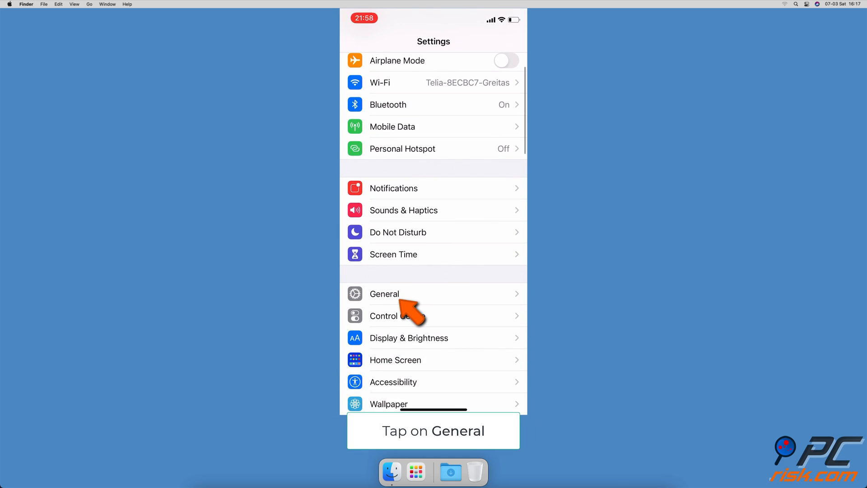
click(384, 294)
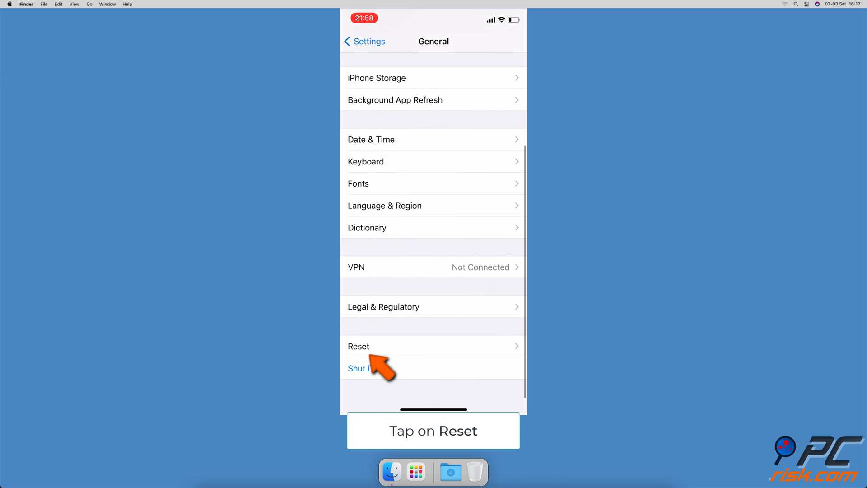
click(359, 345)
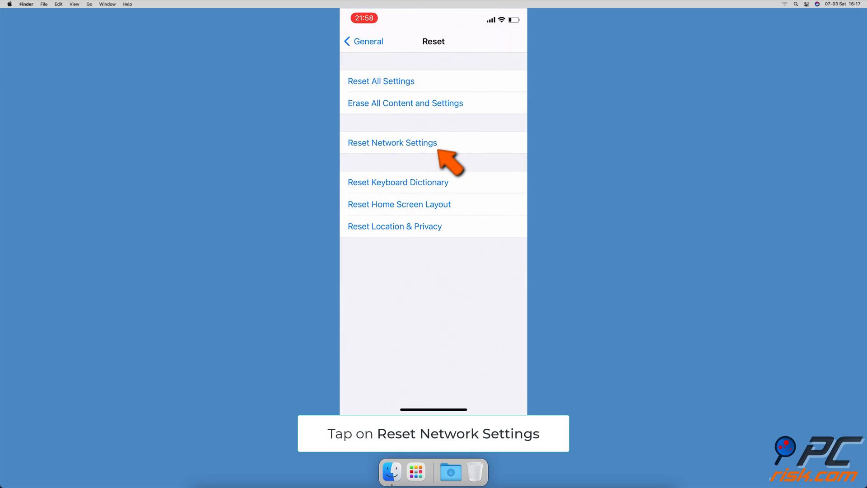